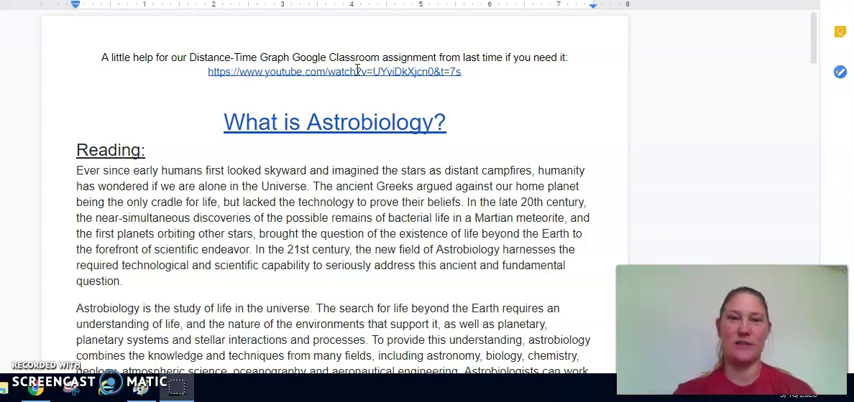
{"action": "mouse_move", "coordinate": [810, 24]}
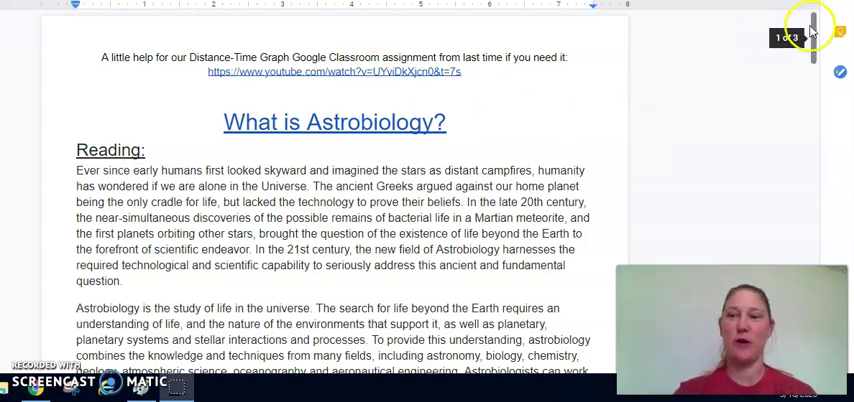
{"action": "scroll", "scroll_direction": "up", "scroll_amount": 3}
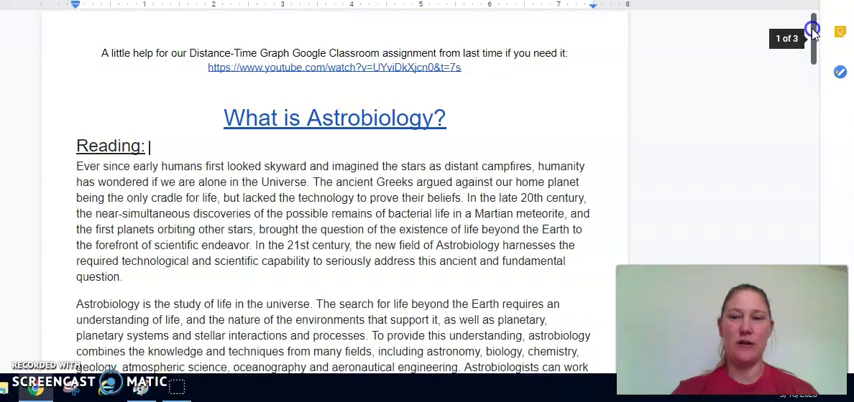
{"action": "scroll", "scroll_direction": "down", "scroll_amount": 3}
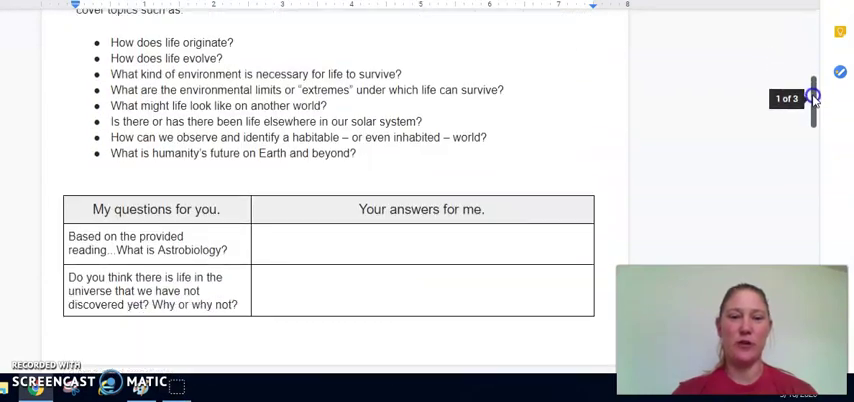
{"action": "scroll", "scroll_direction": "down", "scroll_amount": 3}
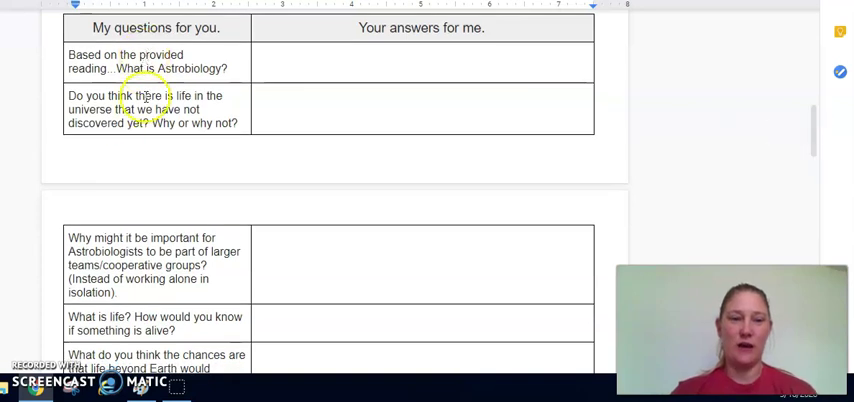
{"action": "mouse_move", "coordinate": [398, 212]}
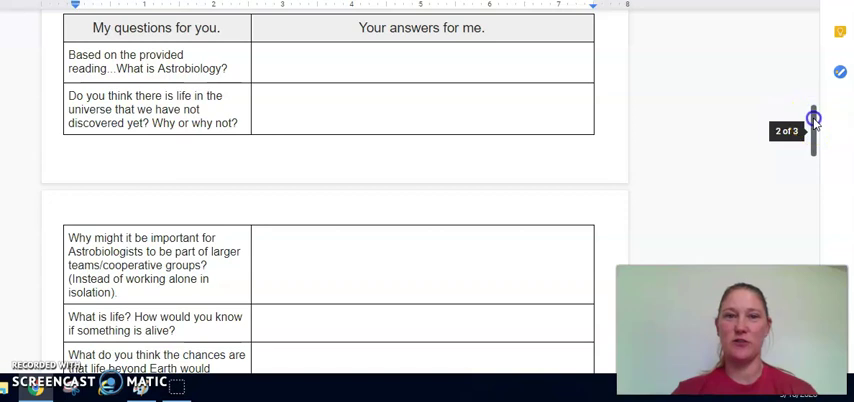
{"action": "scroll", "scroll_direction": "down", "scroll_amount": 3}
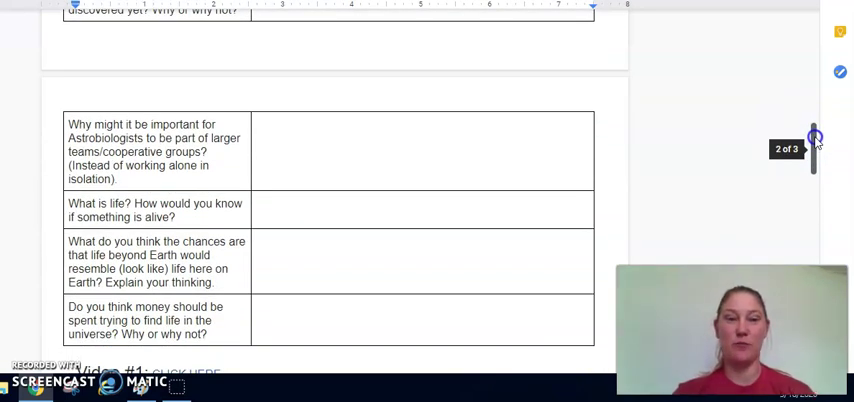
{"action": "scroll", "scroll_direction": "down", "scroll_amount": 3}
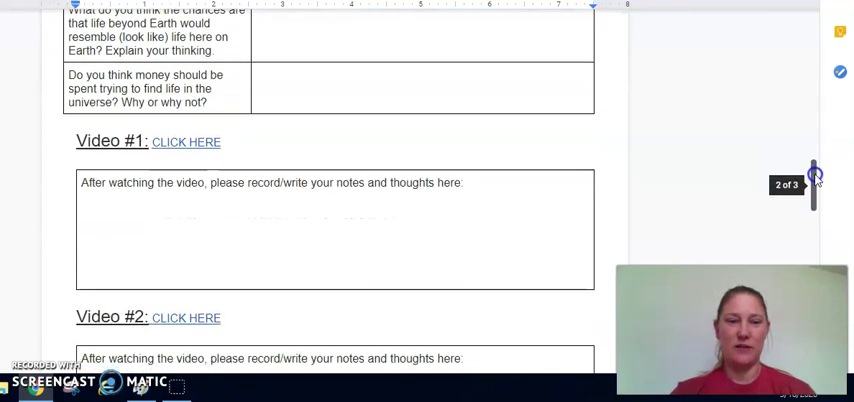
{"action": "scroll", "scroll_direction": "down", "scroll_amount": 3}
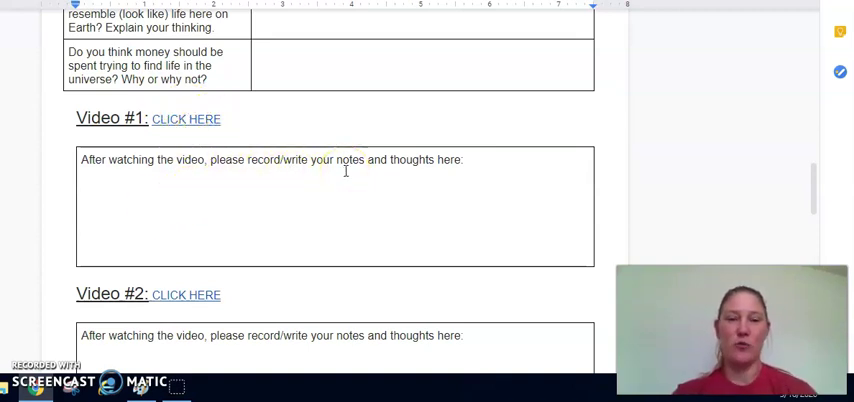
{"action": "mouse_move", "coordinate": [724, 154]}
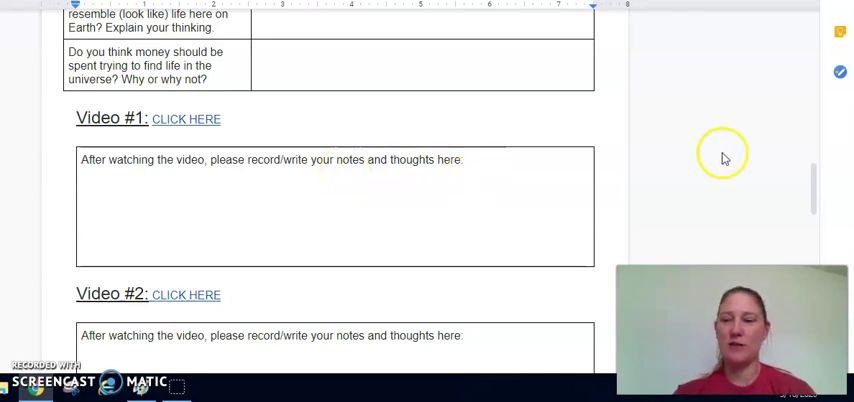
{"action": "scroll", "scroll_direction": "down", "scroll_amount": 3}
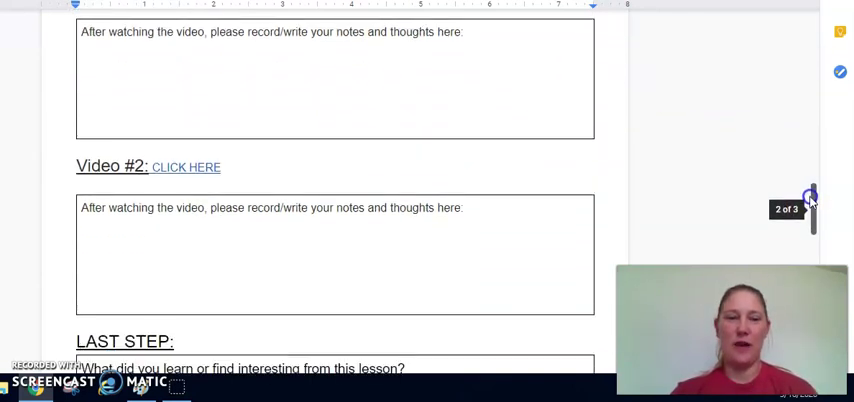
{"action": "scroll", "scroll_direction": "down", "scroll_amount": 3}
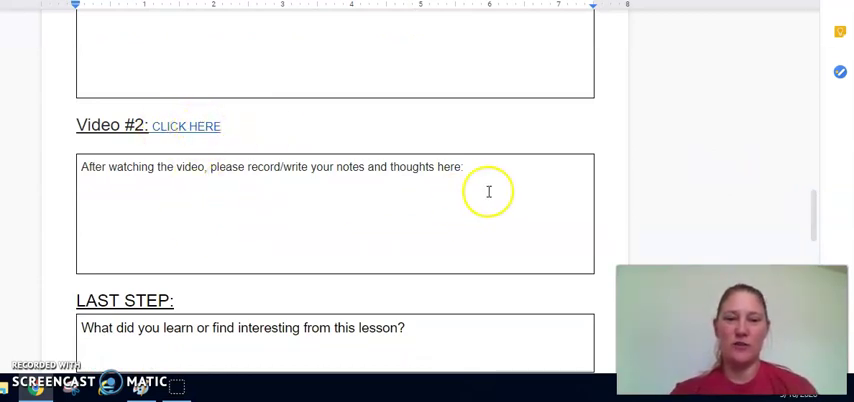
{"action": "mouse_move", "coordinate": [812, 200]}
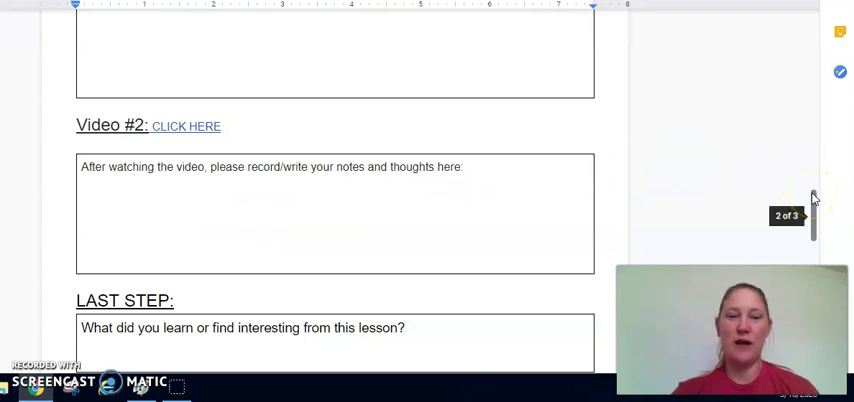
{"action": "scroll", "scroll_direction": "down", "scroll_amount": 3}
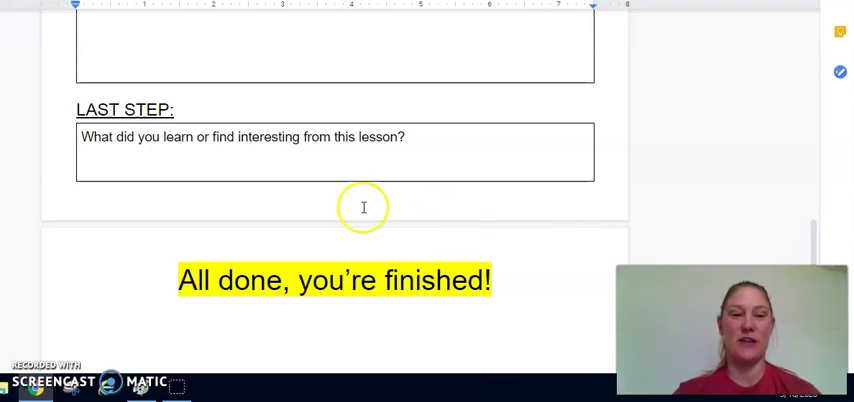
{"action": "mouse_move", "coordinate": [420, 146]}
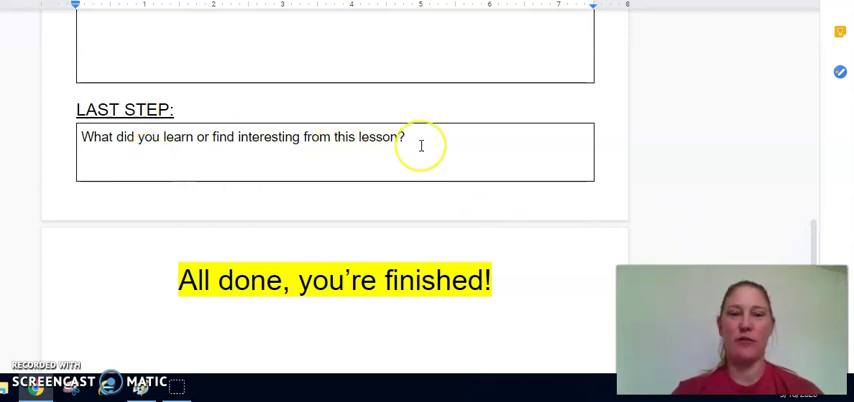